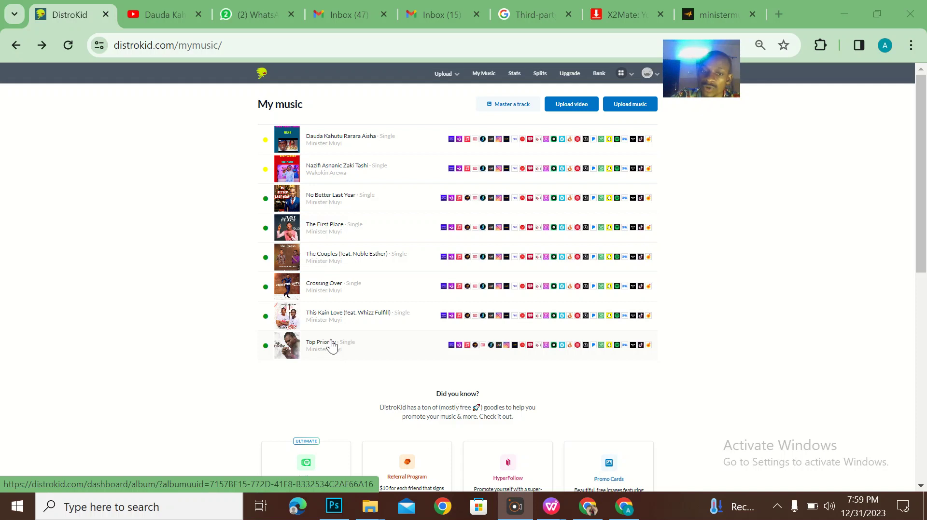
pyautogui.moveTo(394, 335)
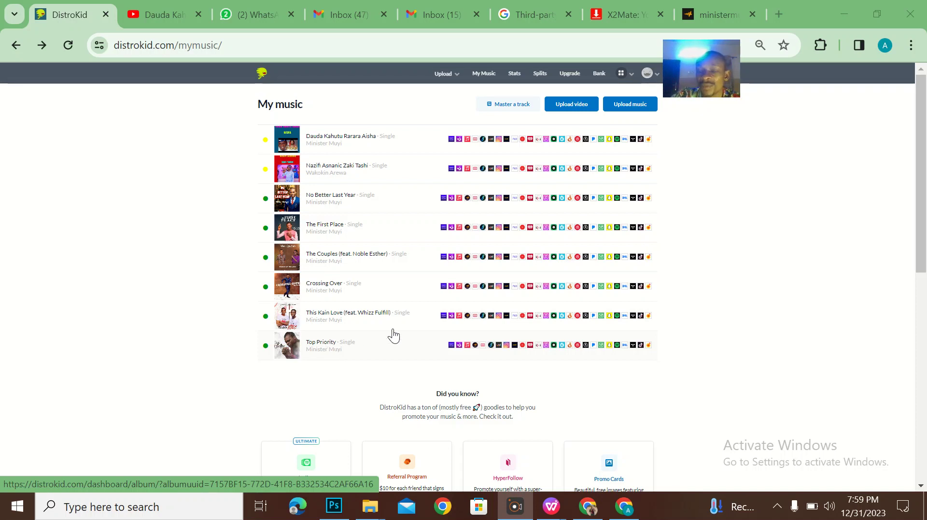
pyautogui.moveTo(368, 315)
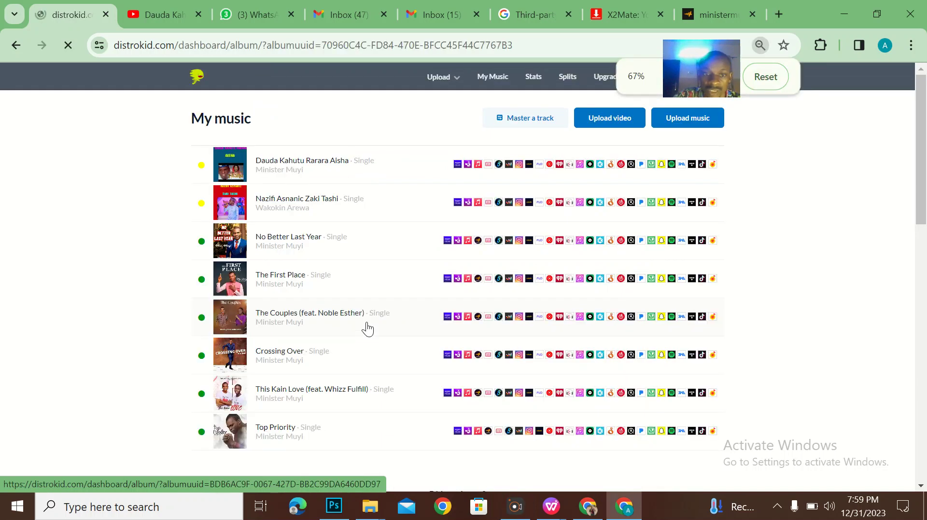
# Browse This Kain Love, then land on the Top Priority release page by Minister Muyi
pyautogui.click(312, 389)
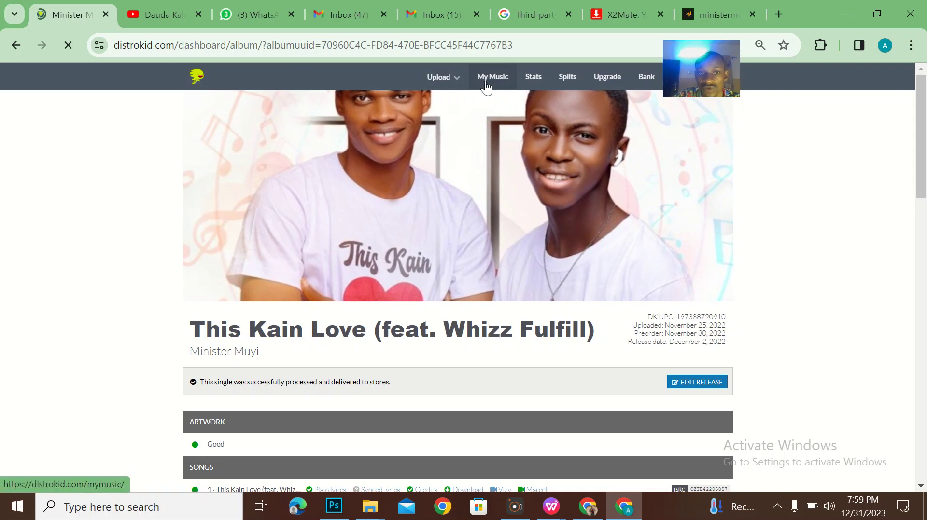
pyautogui.click(492, 77)
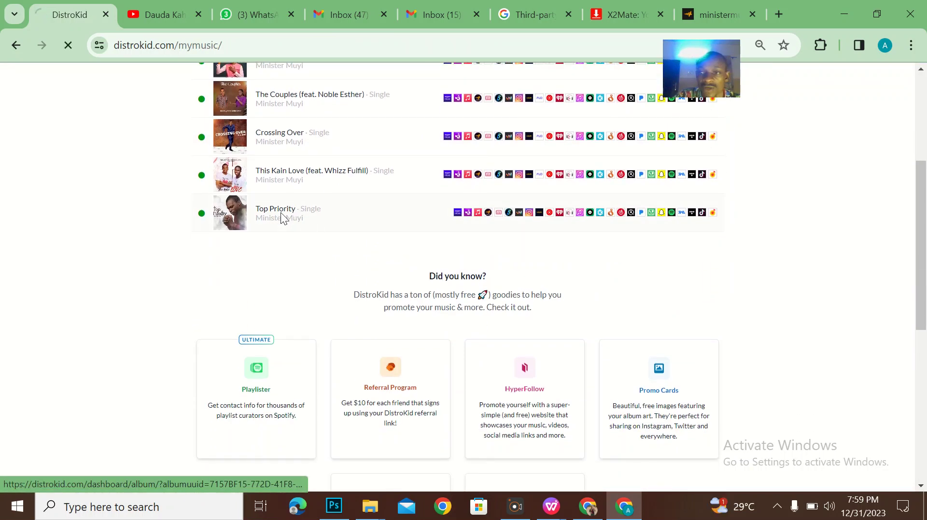
pyautogui.click(275, 209)
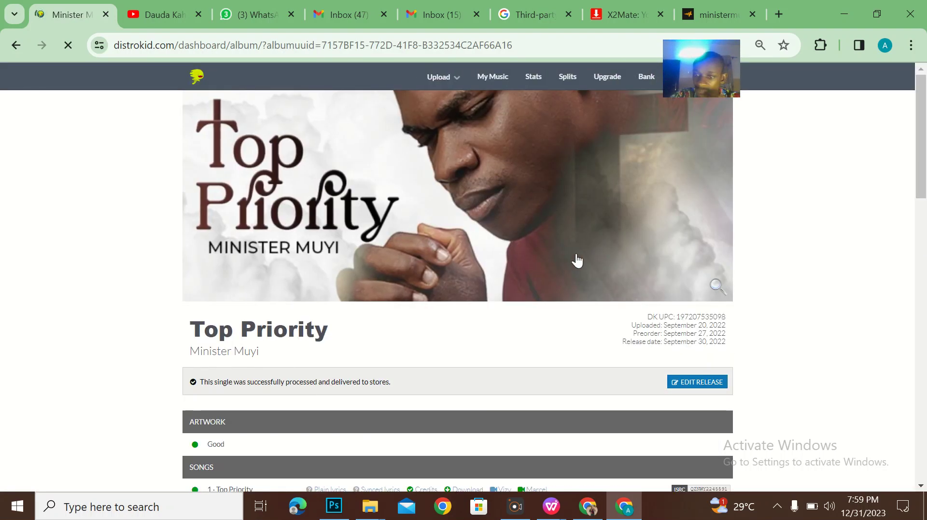
pyautogui.scroll(-3)
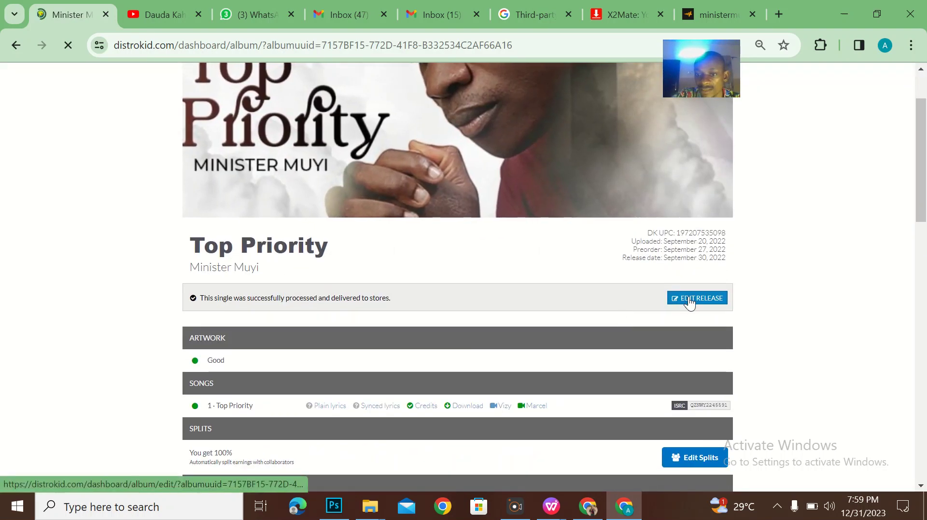
# Replace the artist name Minister Muyi with Arewa Vibes in the Top Priority edit form
pyautogui.click(697, 299)
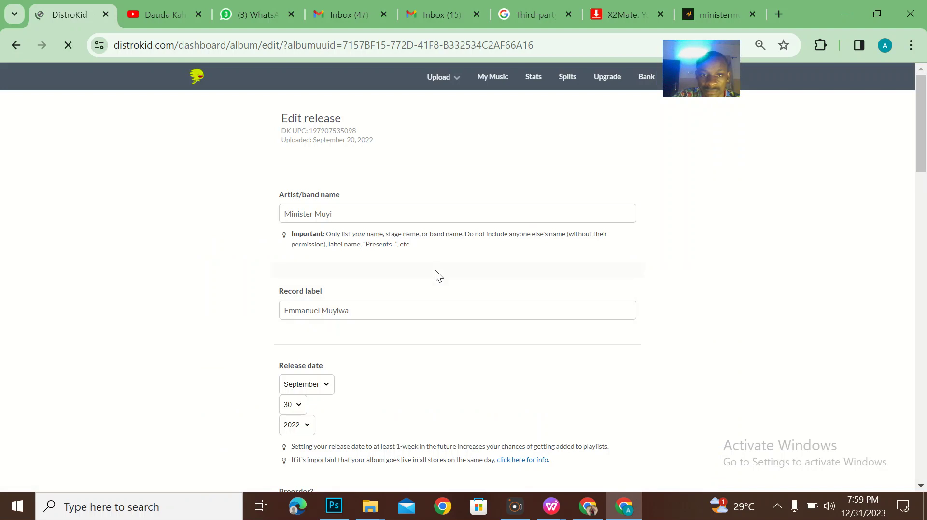
pyautogui.click(337, 213)
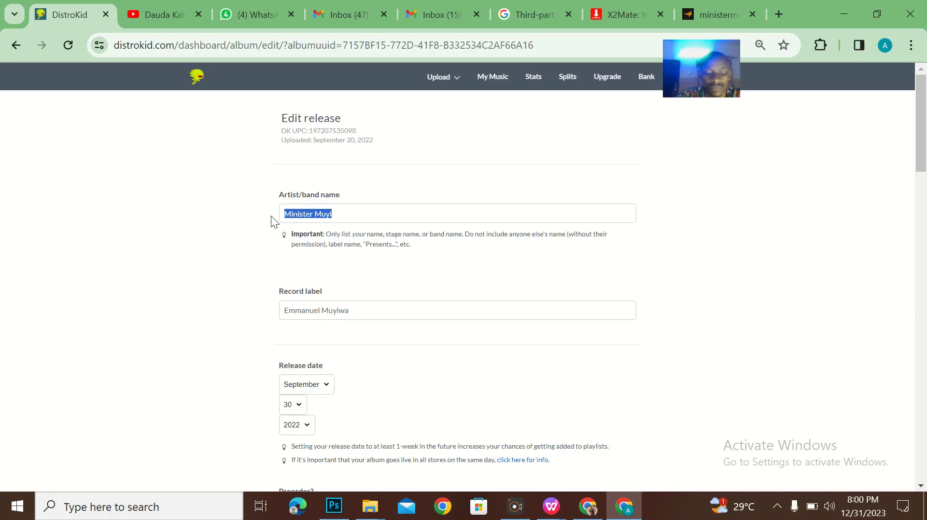
pyautogui.write('Arewa Vibes')
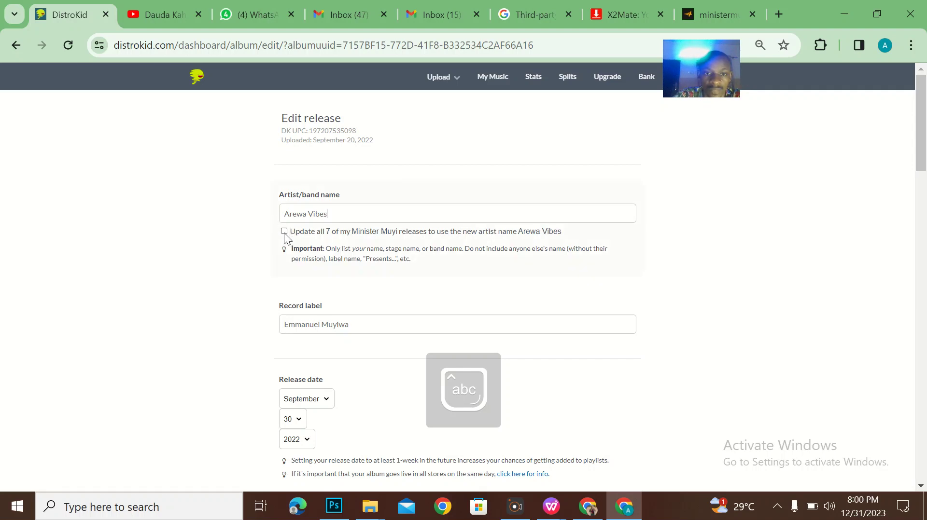
# Tick 'Update all 7 of my Minister Muyi releases' so Arewa Vibes applies everywhere
pyautogui.click(284, 231)
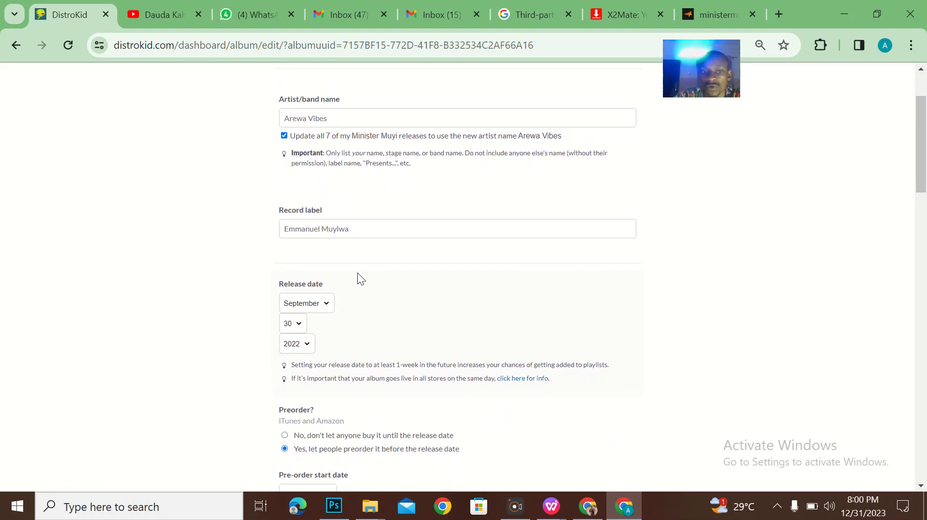
pyautogui.scroll(-3)
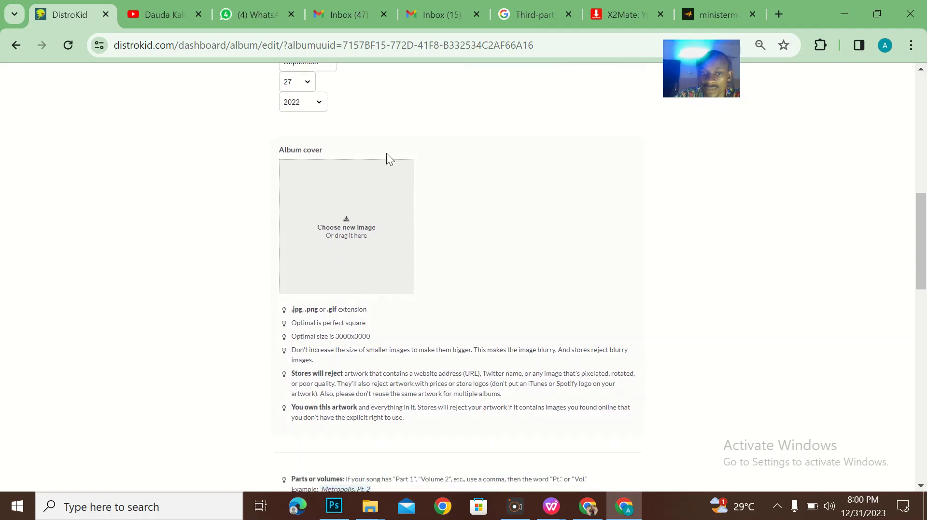
pyautogui.scroll(-3)
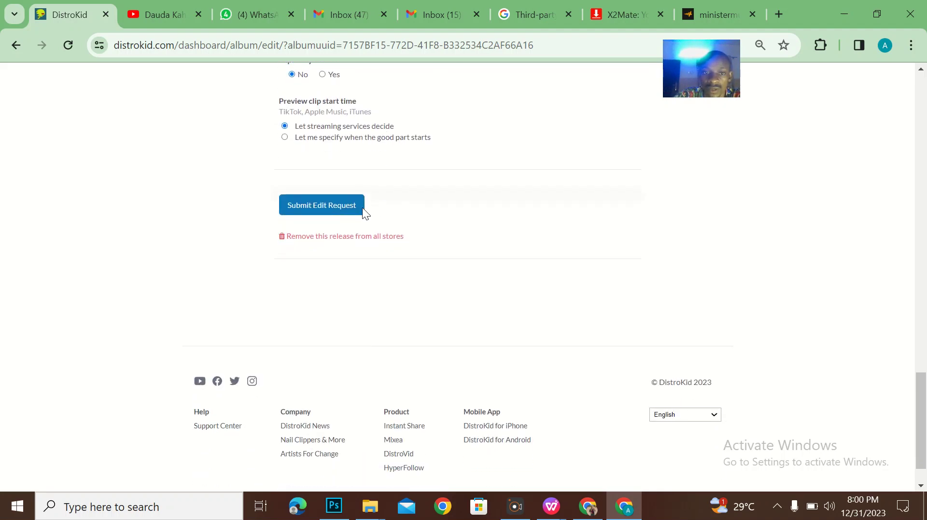
pyautogui.scroll(-3)
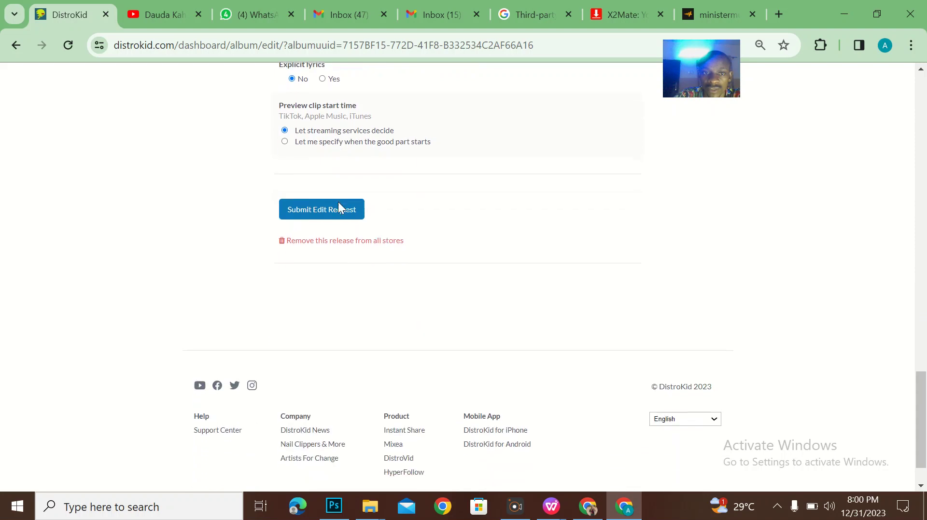
pyautogui.scroll(3)
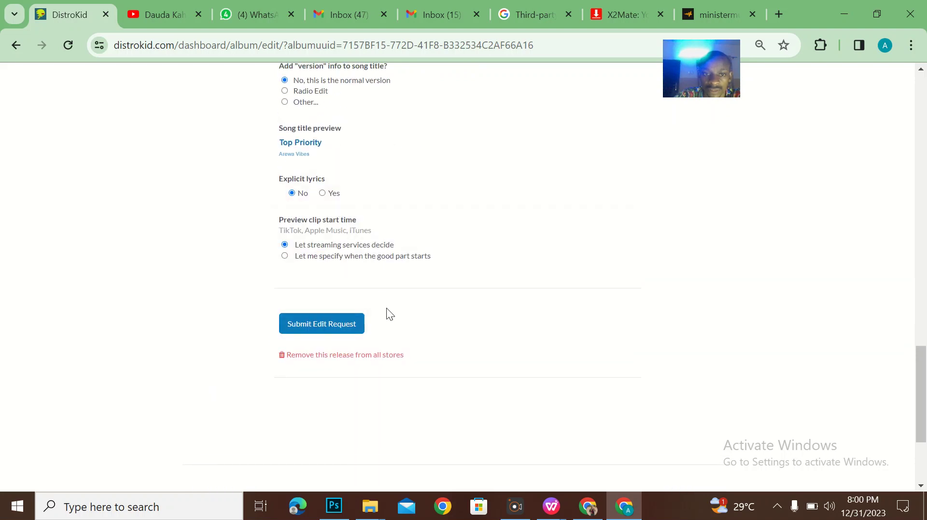
# Submit the edit request and confirm 'I understand' on the Apple name-change warning
pyautogui.click(321, 324)
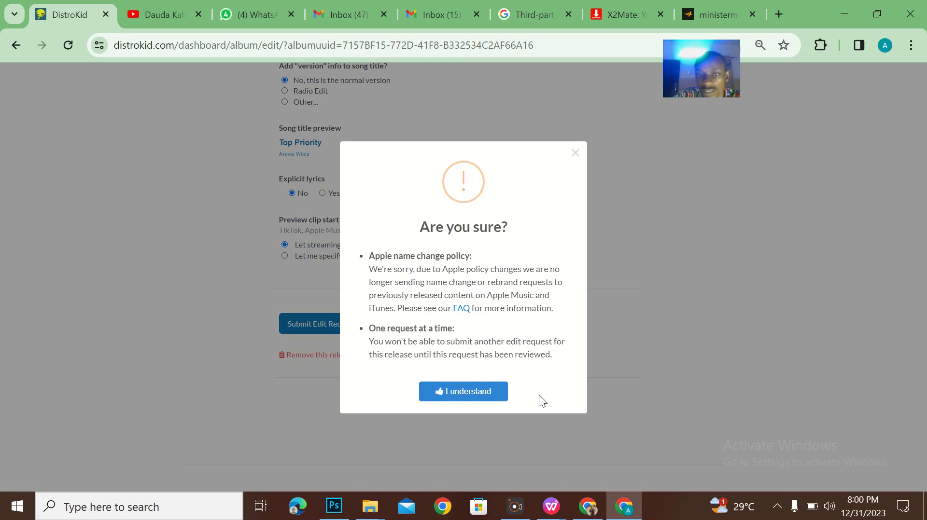
pyautogui.moveTo(476, 308)
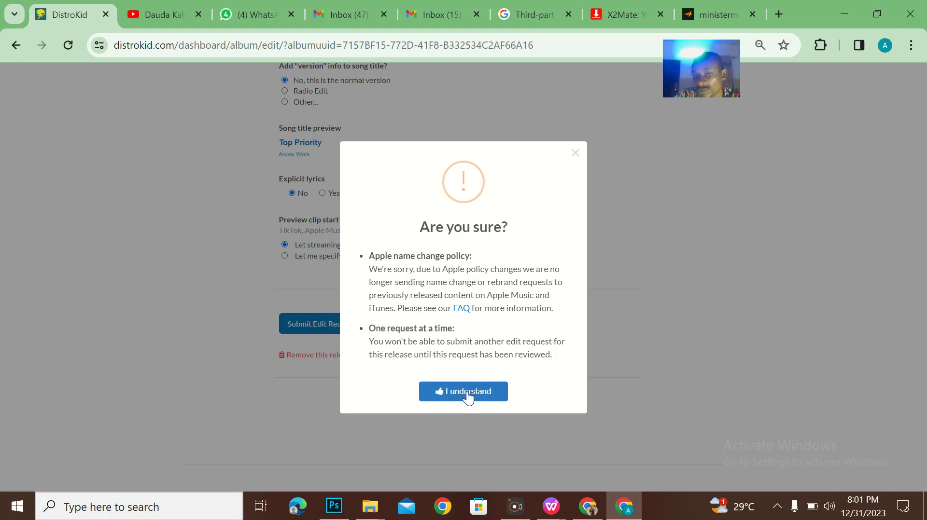
pyautogui.click(463, 391)
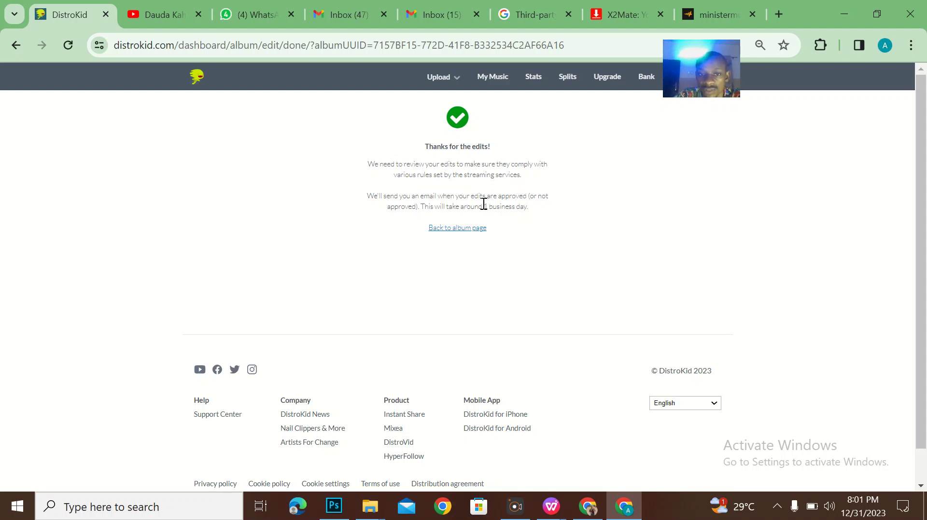
pyautogui.moveTo(496, 207)
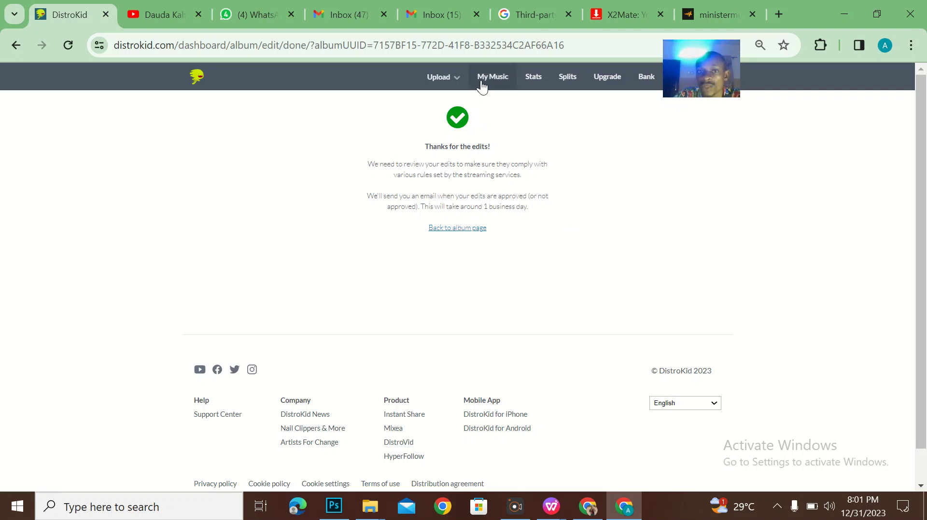
# Return to the My Music catalog, still listing the singles under Minister Muyi
pyautogui.click(491, 77)
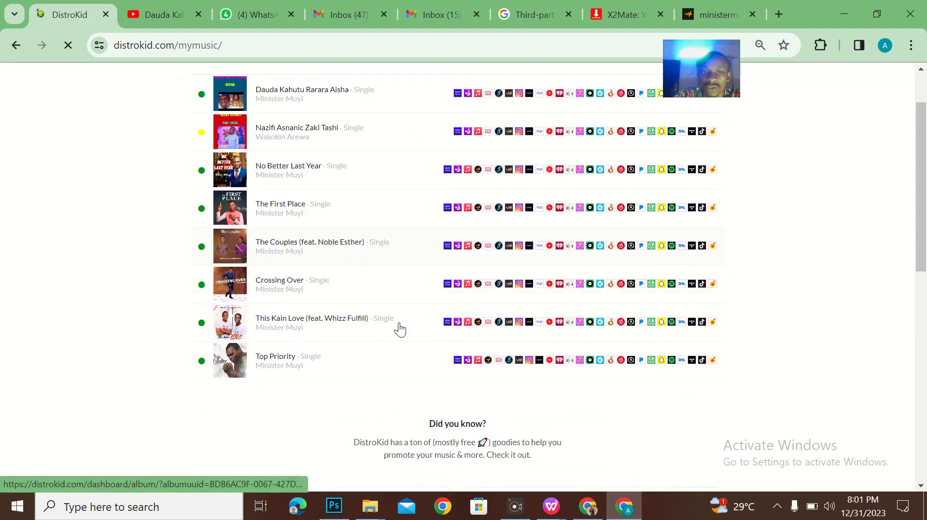
pyautogui.scroll(-3)
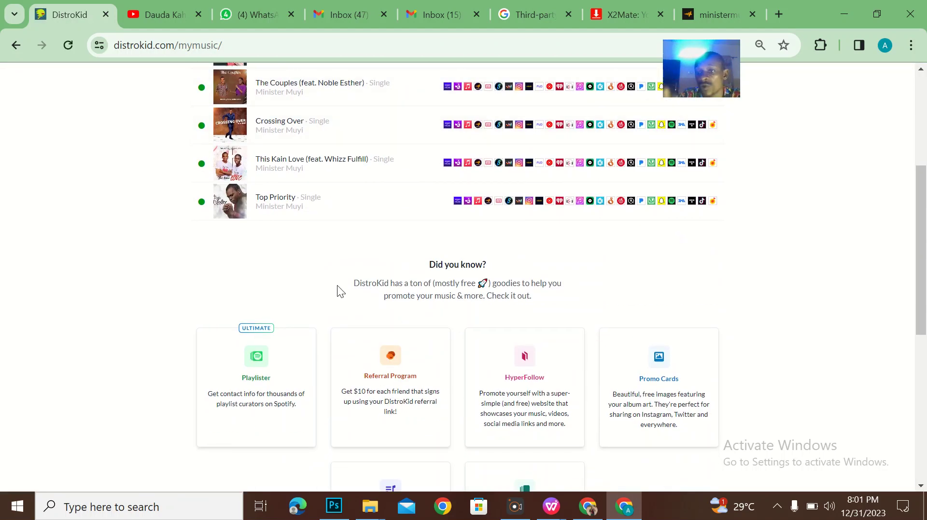
pyautogui.moveTo(496, 382)
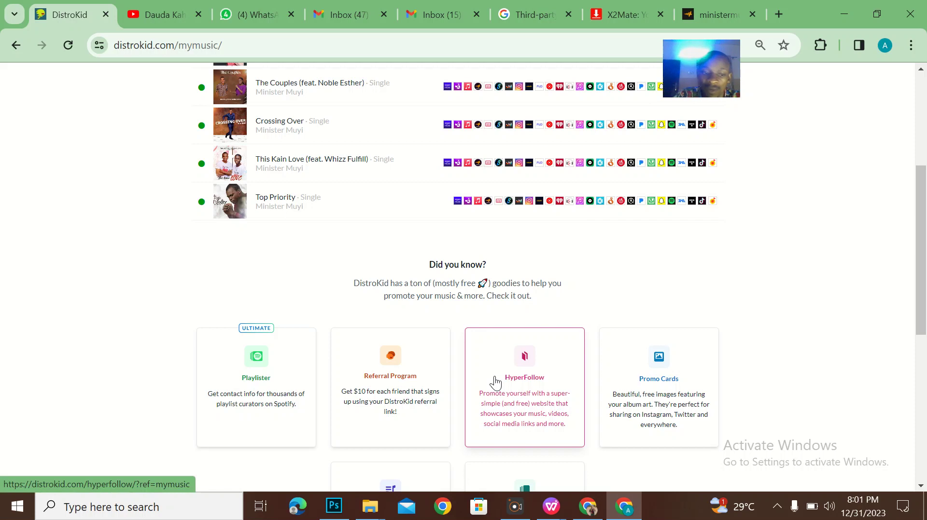